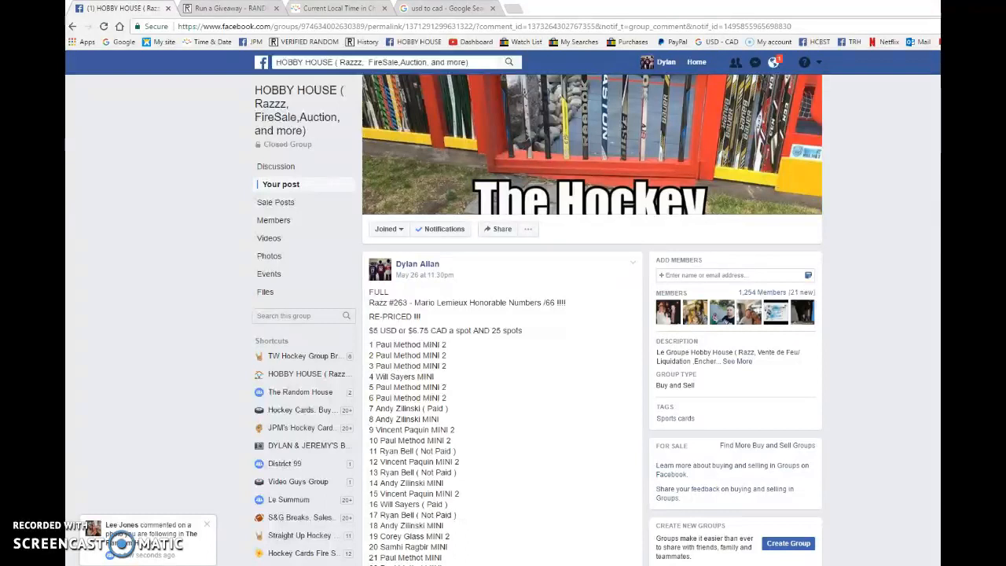
Scroll through the 25-spot razz list and card post down to the comment thread
{"action": "scroll", "scroll_direction": "down", "scroll_amount": 3}
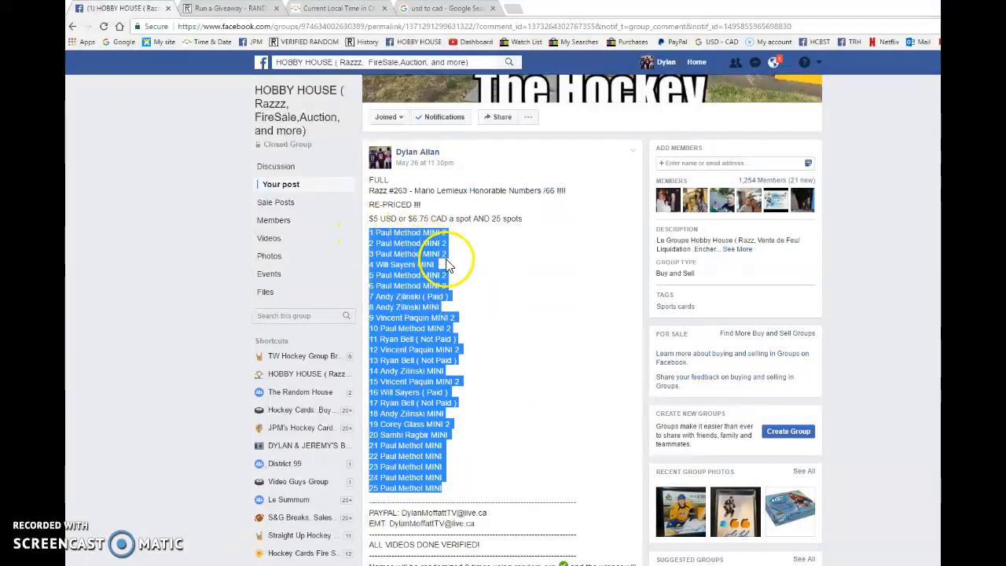
{"action": "scroll", "scroll_direction": "down", "scroll_amount": 3}
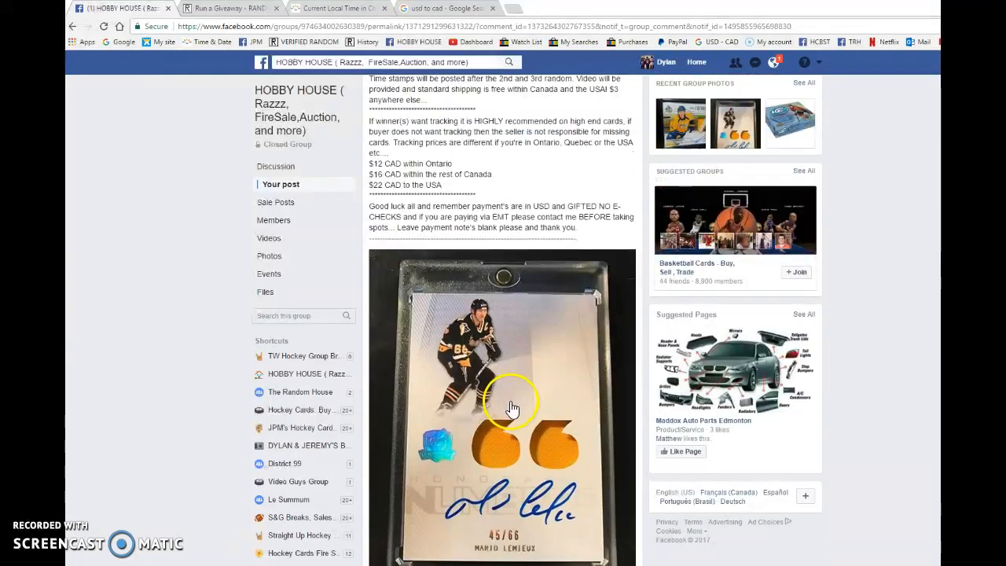
{"action": "scroll", "scroll_direction": "down", "scroll_amount": 3}
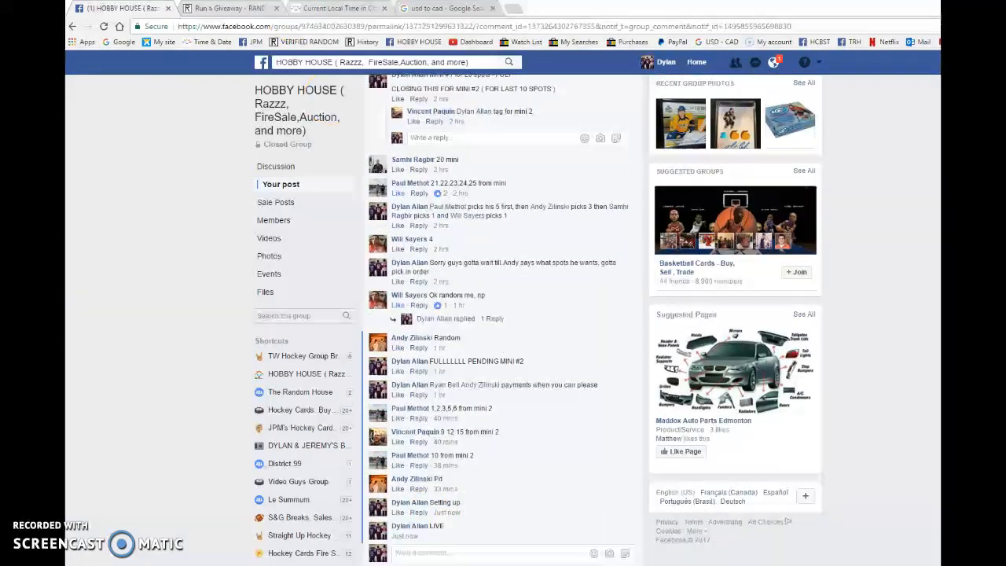
Begin the giveaway with the 25 entries and advance to the next round
{"action": "left_click", "coordinate": [228, 9]}
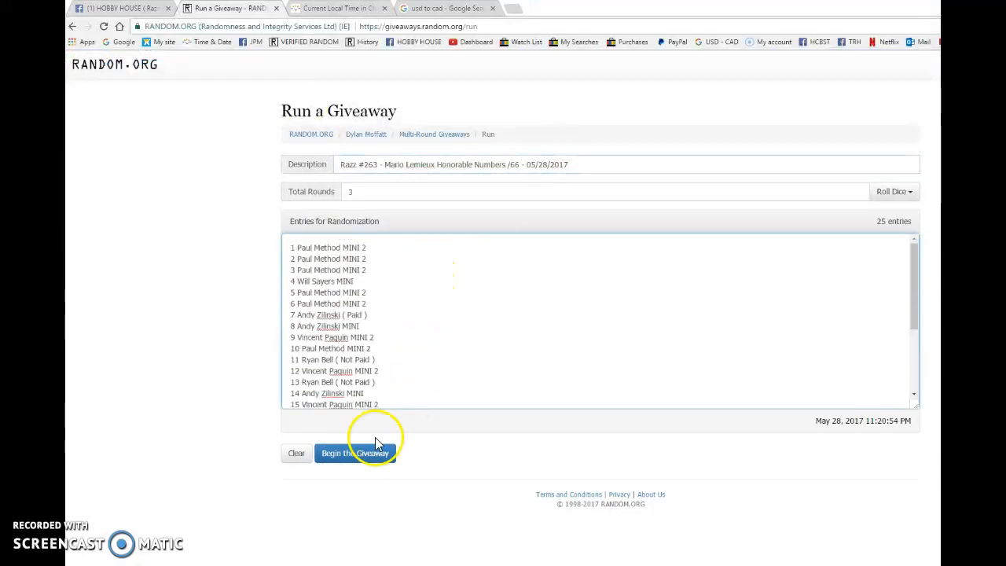
{"action": "left_click", "coordinate": [355, 453]}
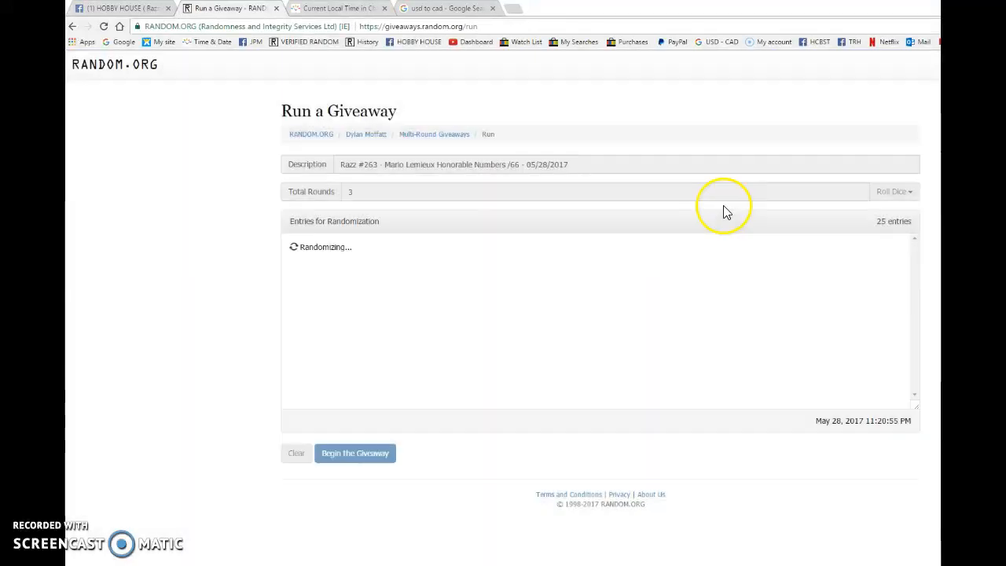
{"action": "left_click", "coordinate": [355, 453]}
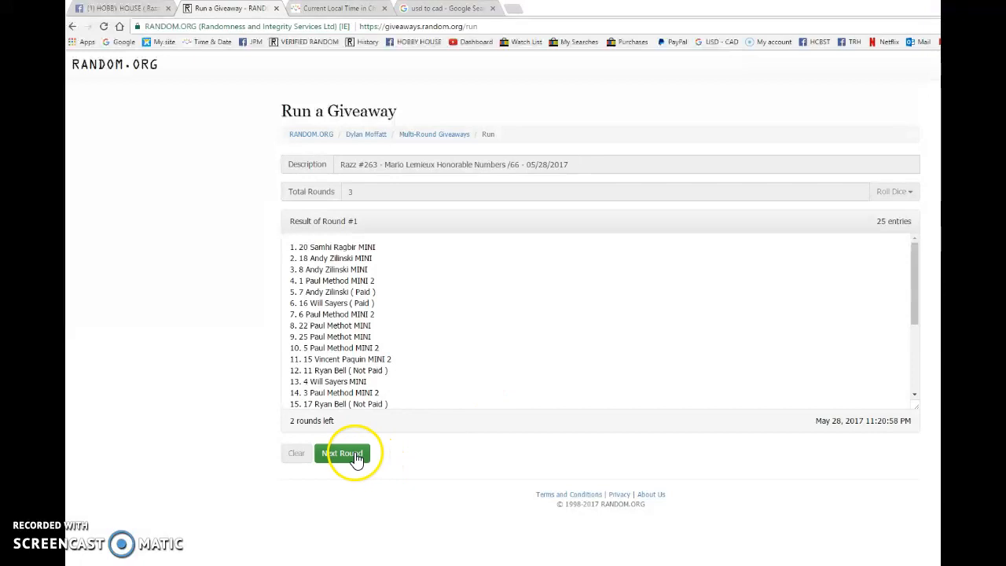
{"action": "left_click", "coordinate": [342, 453]}
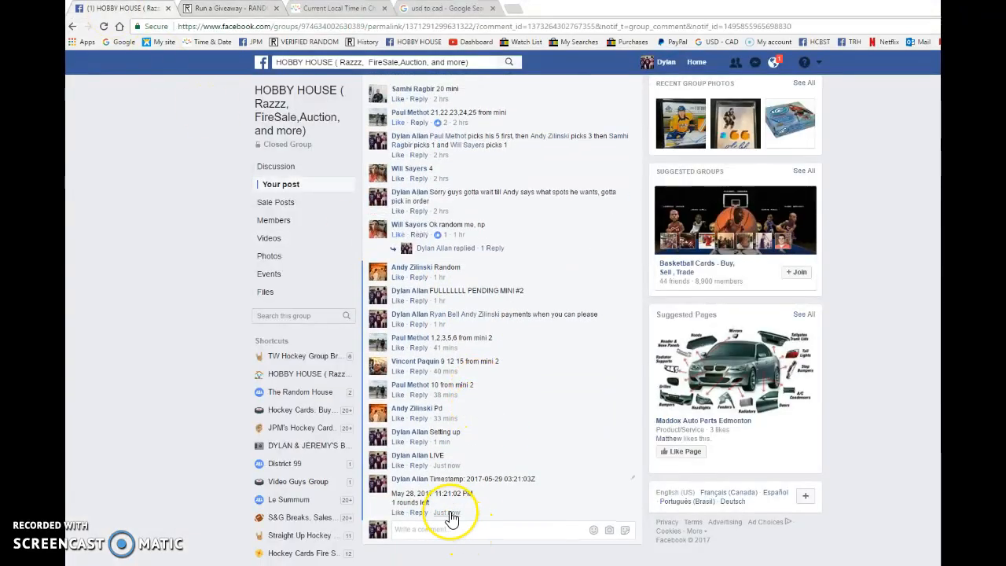
Show Chatham-Kent's current local time full screen, then return to the giveaway results
{"action": "left_click", "coordinate": [338, 8]}
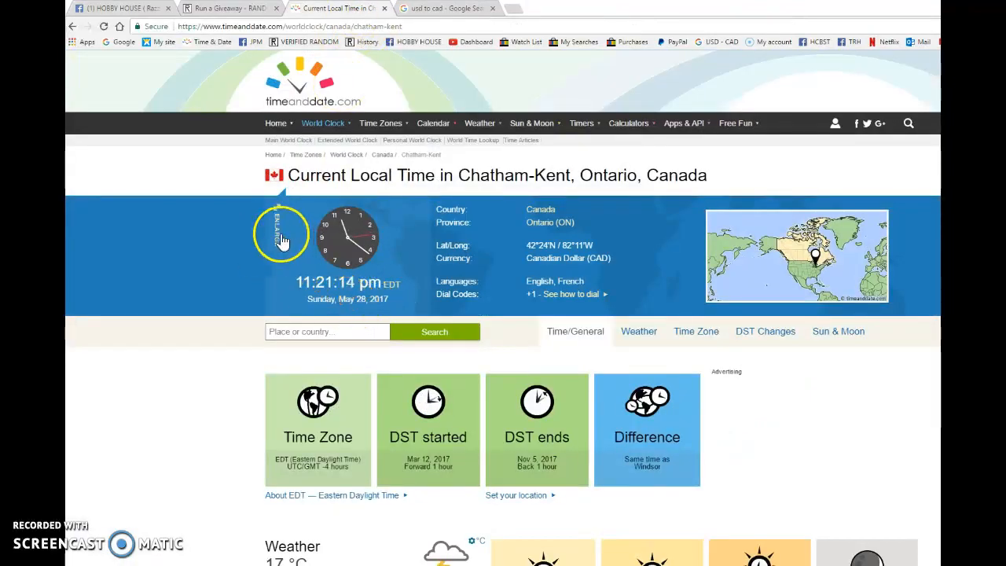
{"action": "left_click", "coordinate": [280, 236]}
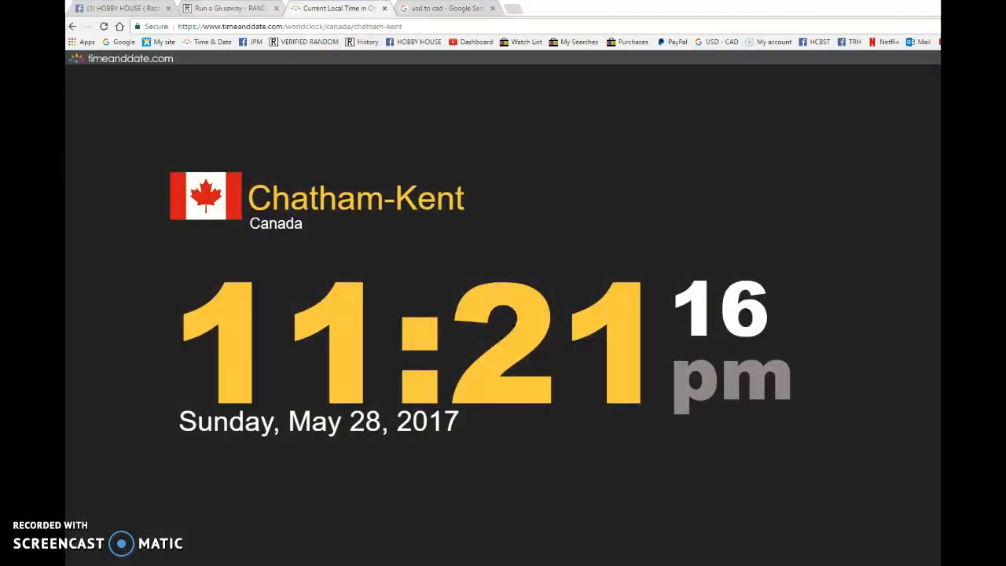
{"action": "left_click", "coordinate": [228, 7]}
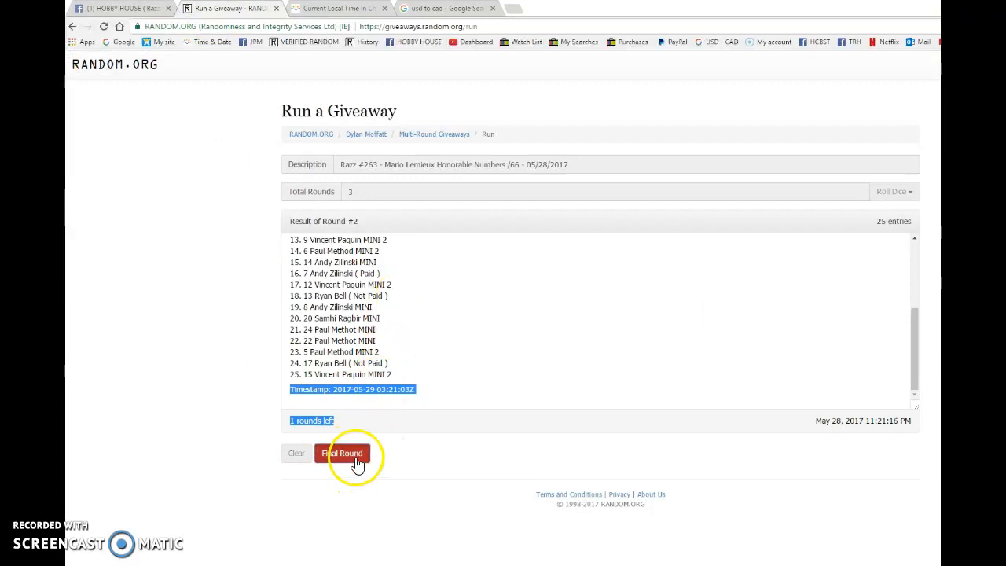
Run the third and final round, review its completed result, and return to the giveaway page
{"action": "left_click", "coordinate": [342, 453]}
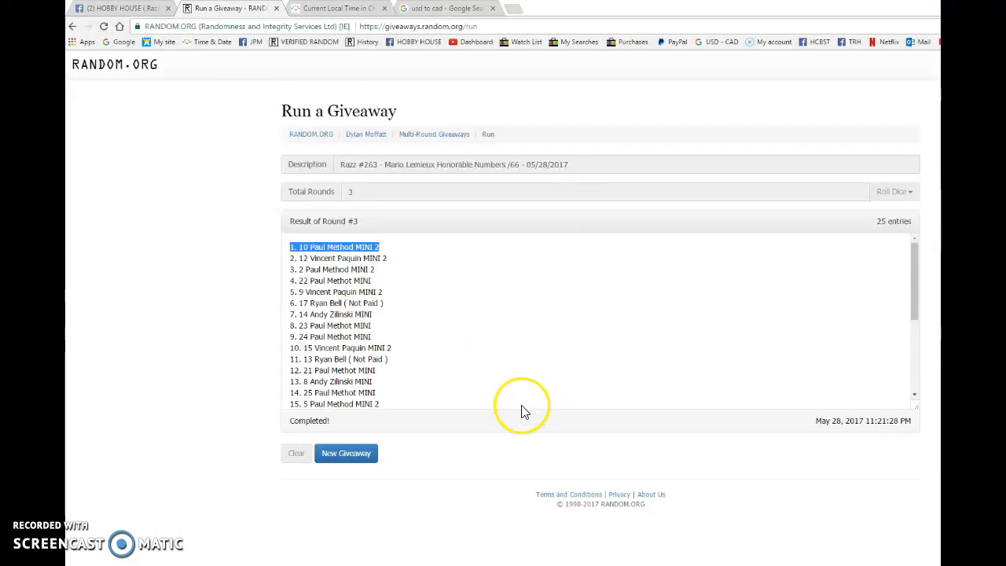
{"action": "scroll", "scroll_direction": "down", "scroll_amount": 3}
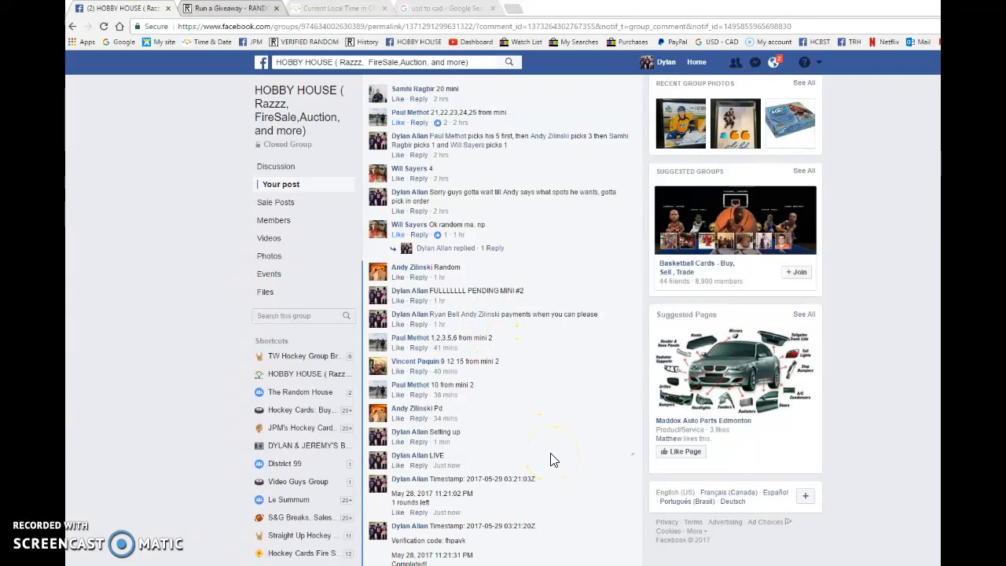
{"action": "scroll", "scroll_direction": "down", "scroll_amount": 3}
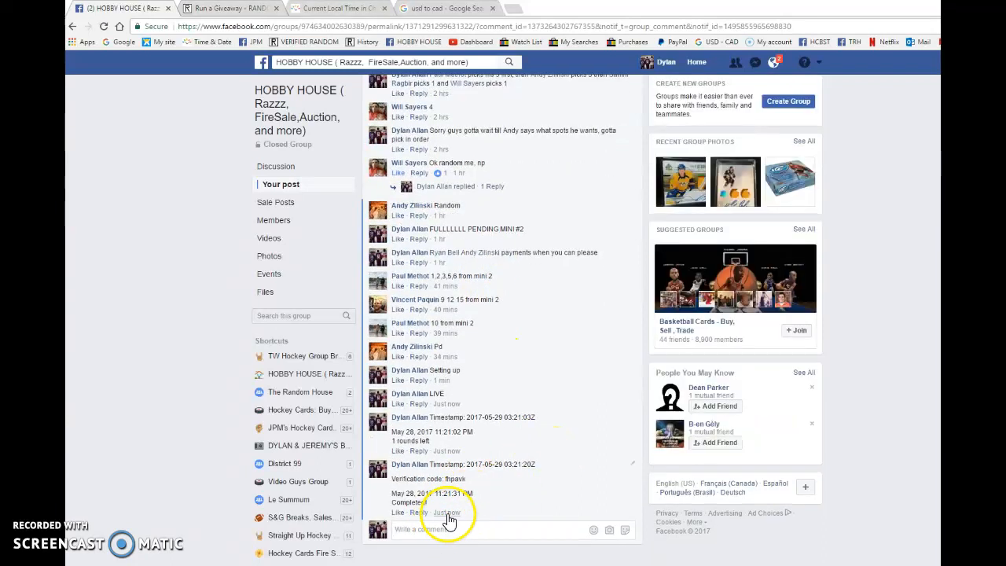
{"action": "left_click", "coordinate": [228, 9]}
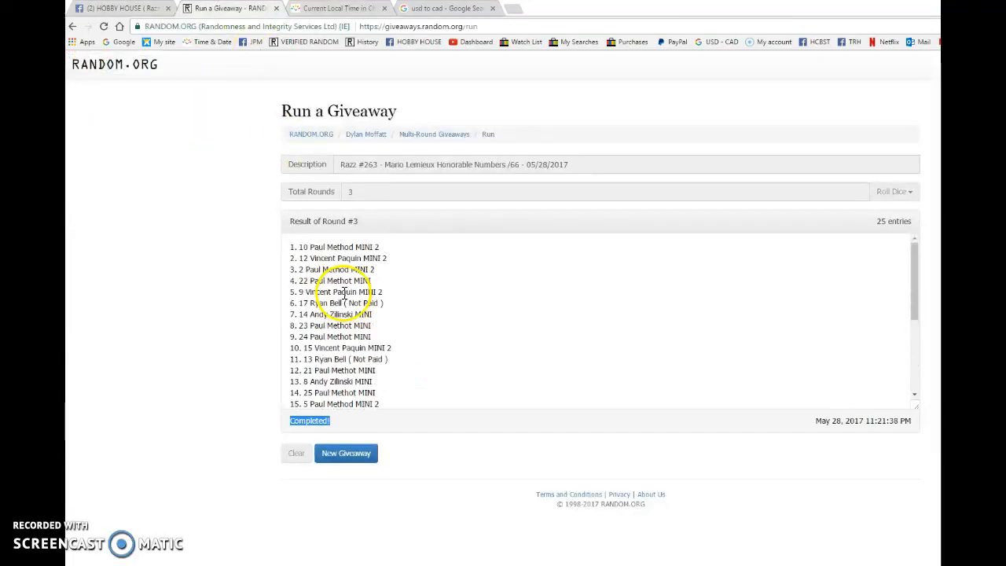